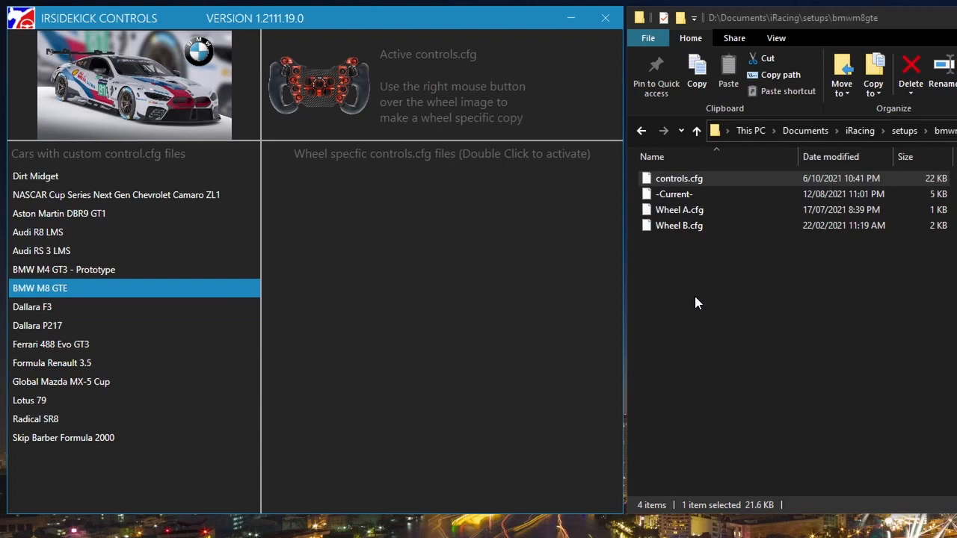
pyautogui.moveTo(706, 290)
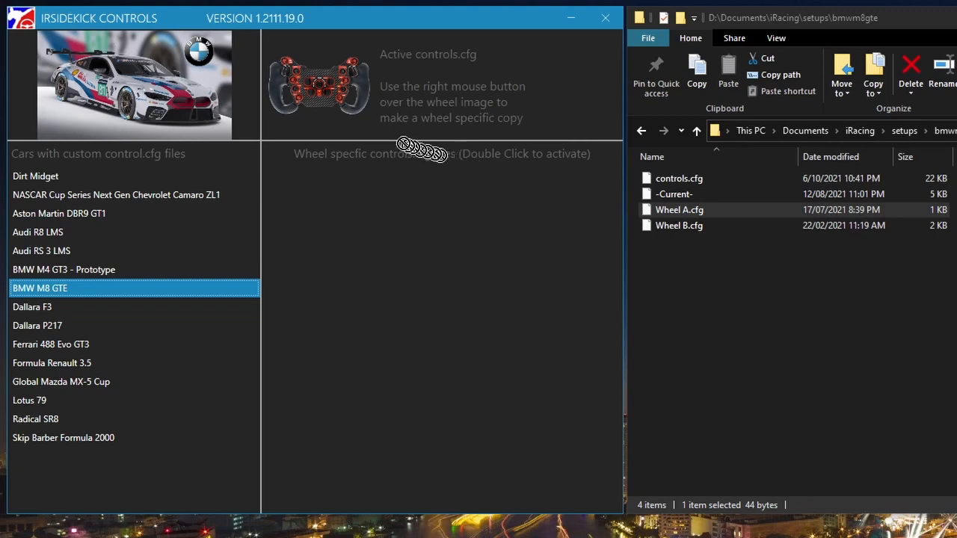
pyautogui.moveTo(322, 98)
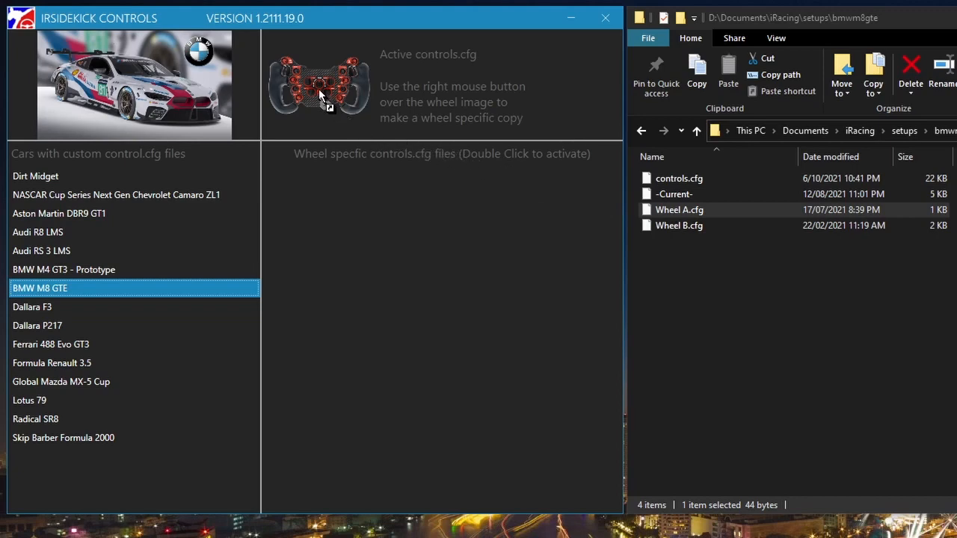
# Save the BMW M8 GTE active controls.cfg as an F McLaren GT3 wheel-specific copy
pyautogui.rightClick(317, 90)
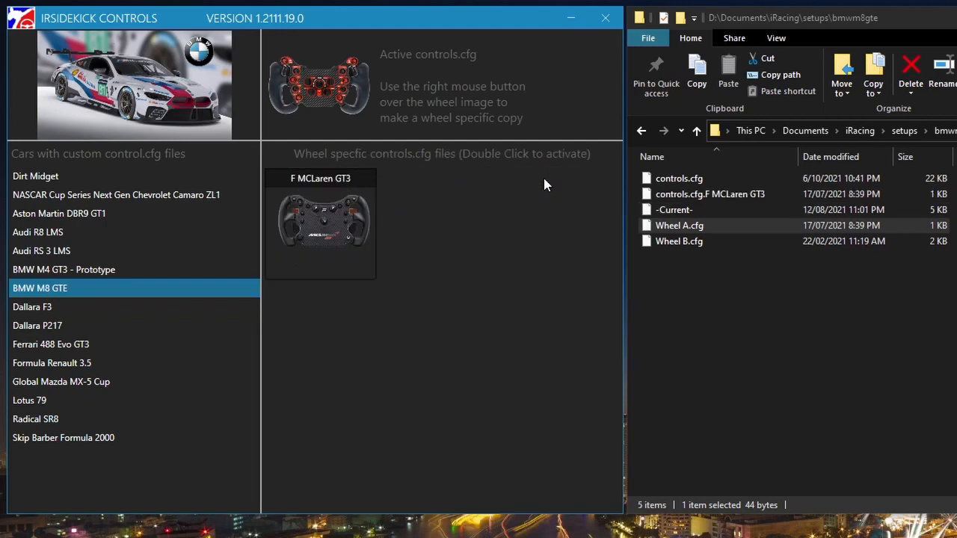
pyautogui.click(709, 194)
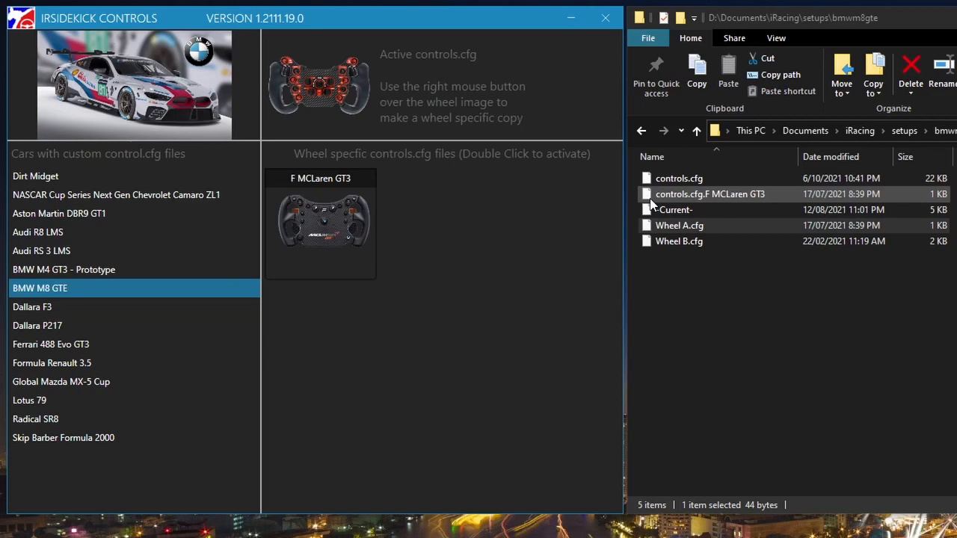
pyautogui.click(679, 241)
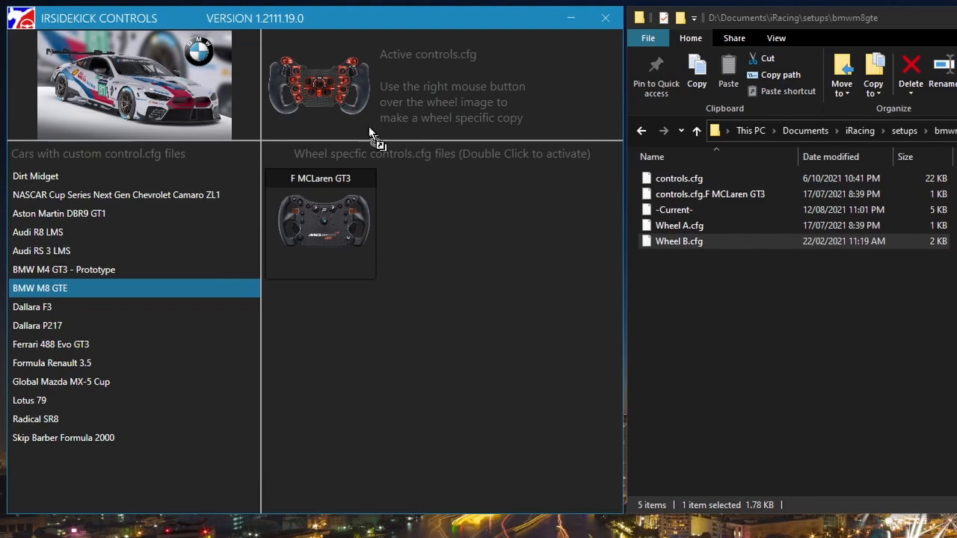
# Bring up the wheel chooser on the wheel image to save a Gomez Formula Elite copy
pyautogui.rightClick(318, 85)
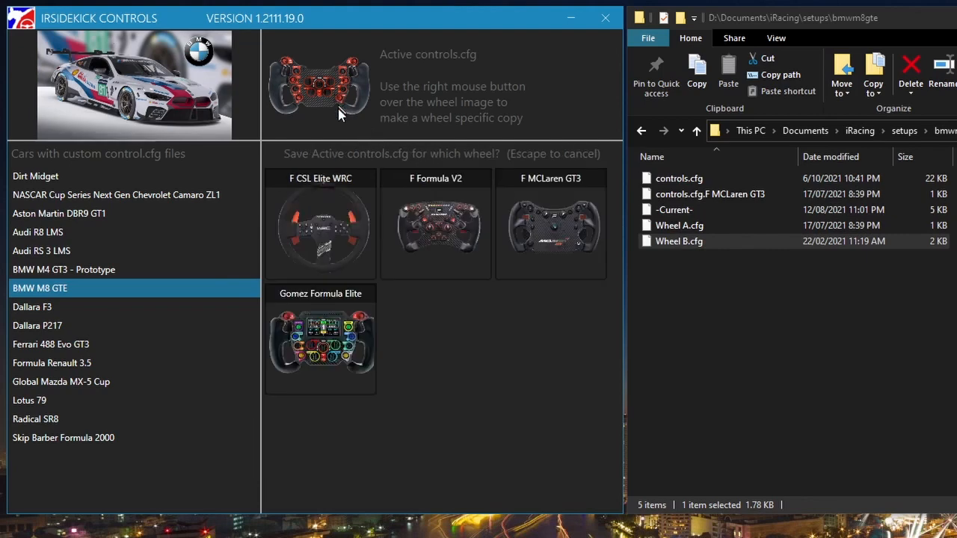
pyautogui.moveTo(326, 299)
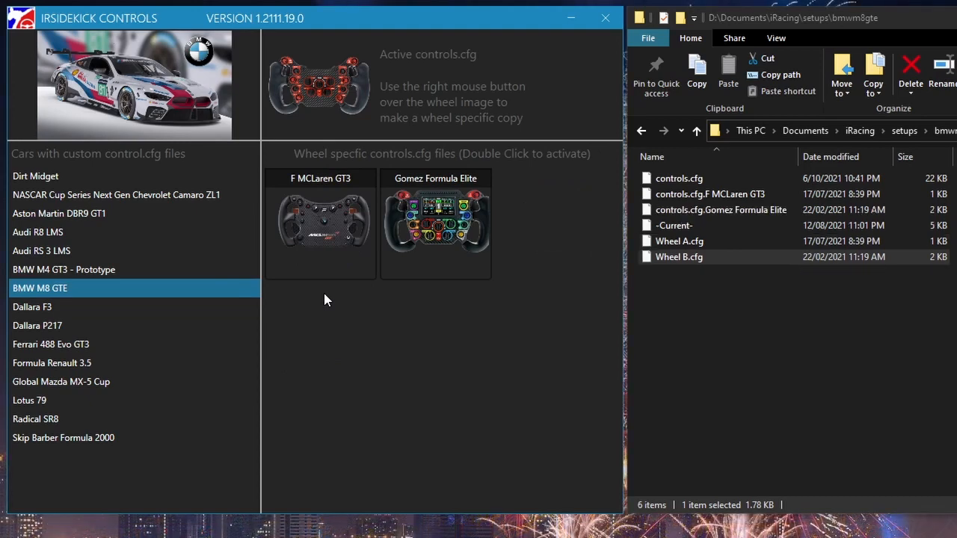
pyautogui.moveTo(559, 327)
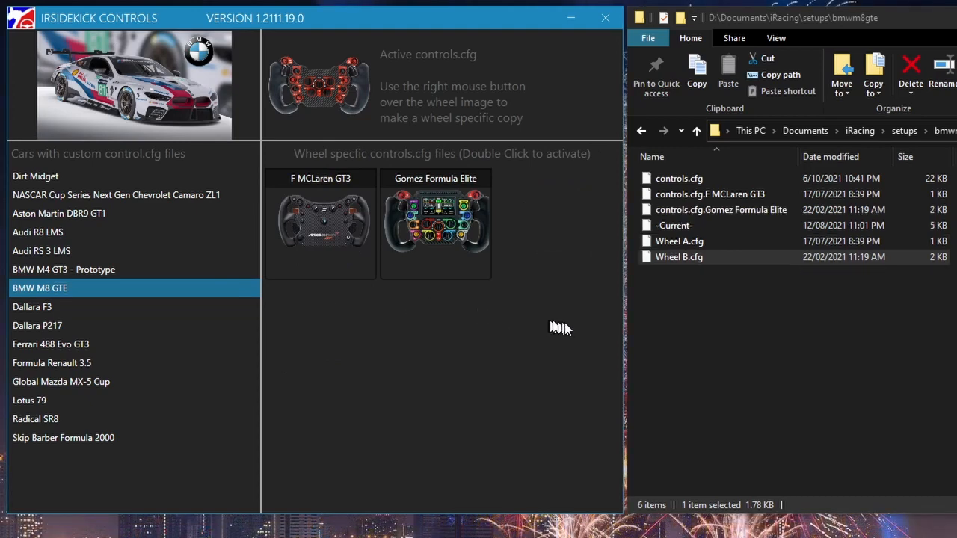
pyautogui.moveTo(677, 328)
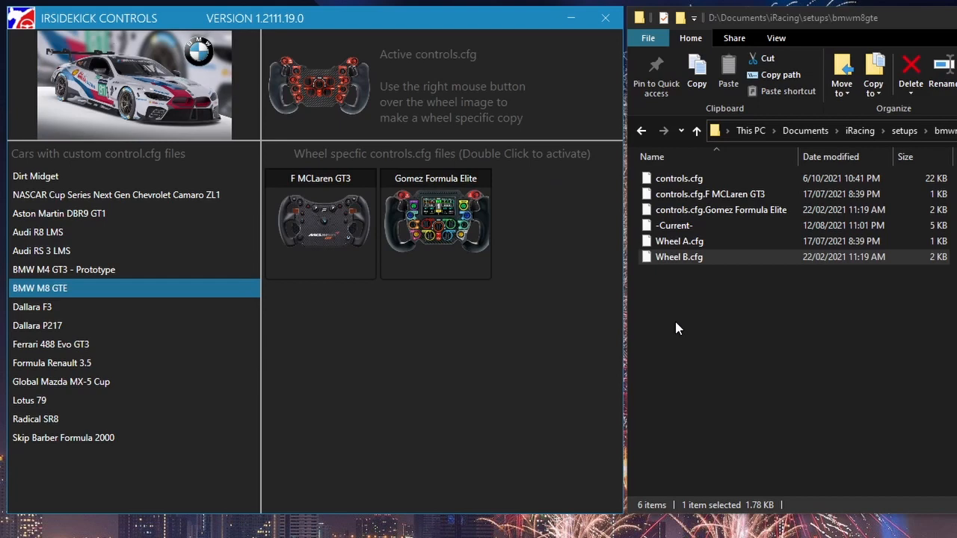